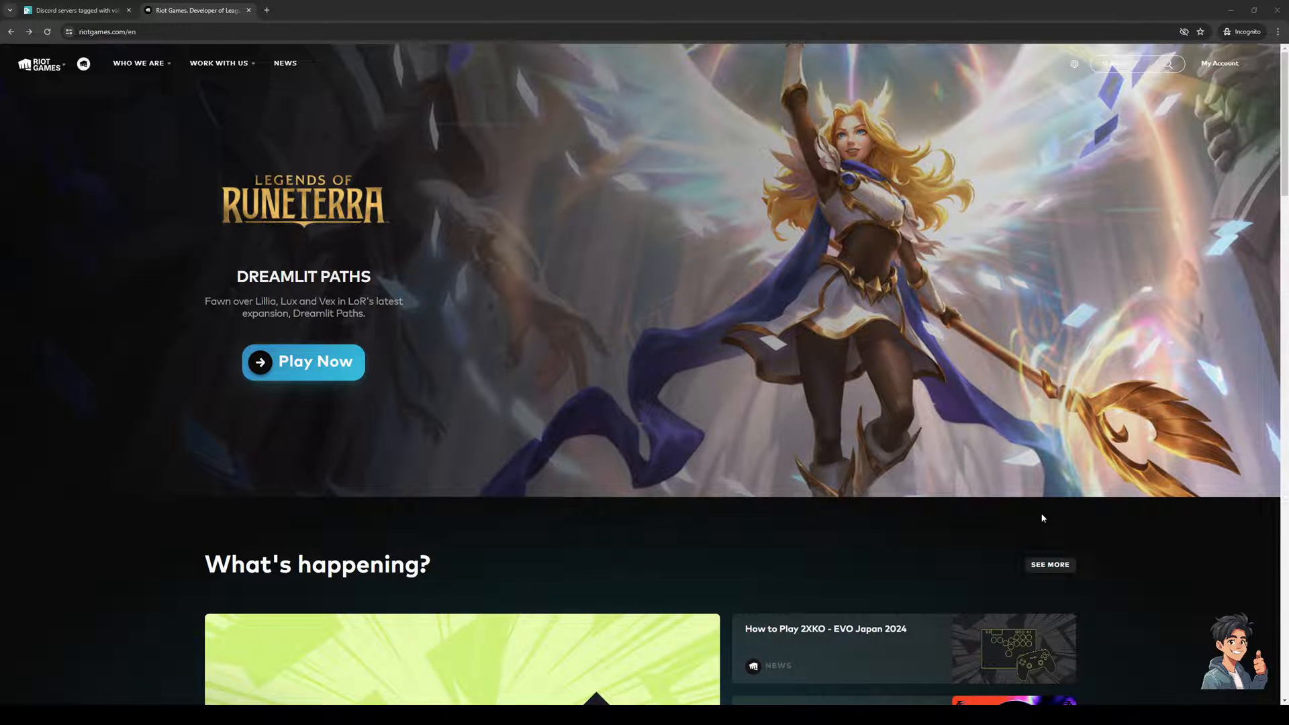
mouse_move(1045, 521)
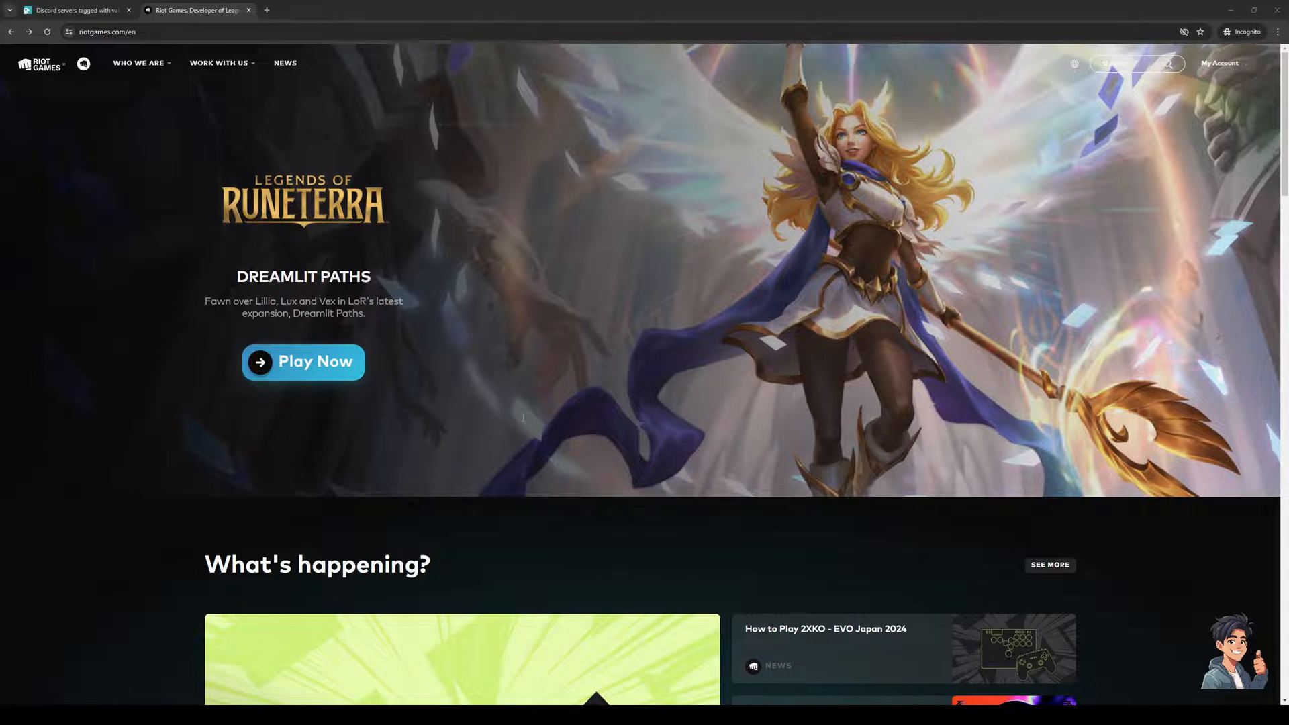
mouse_move(641, 360)
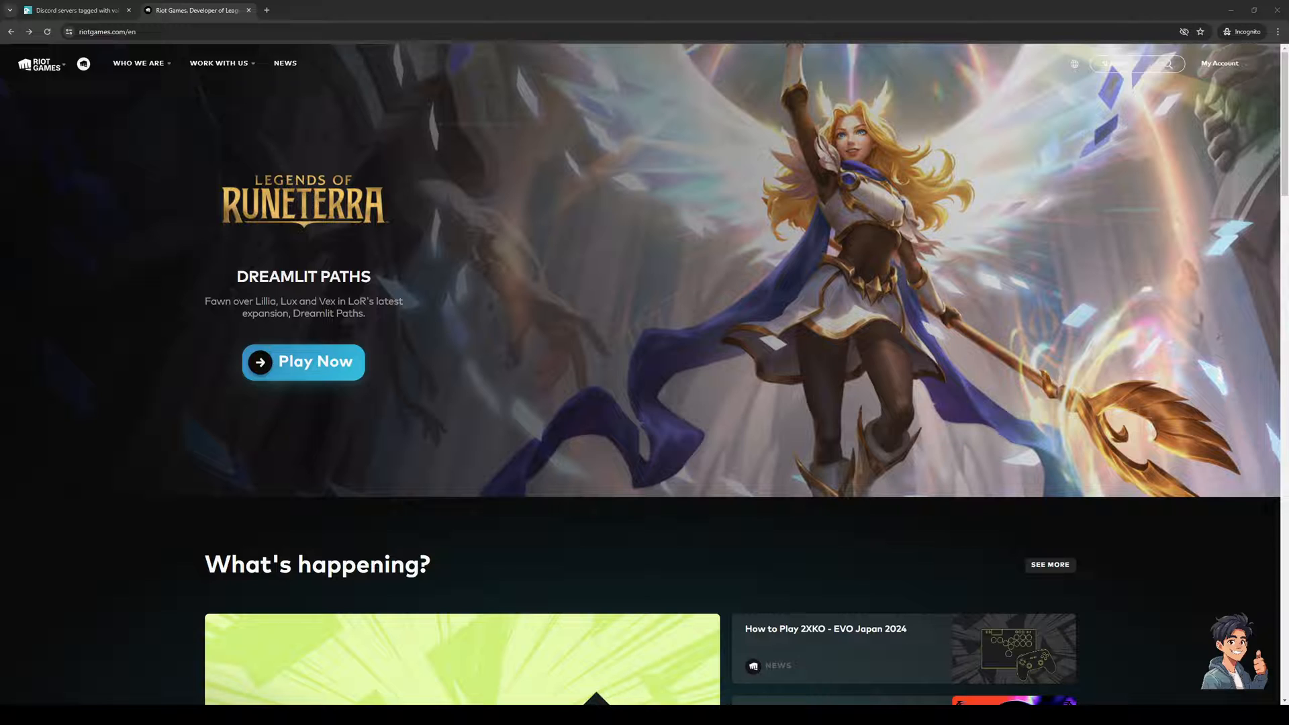
mouse_move(1164, 162)
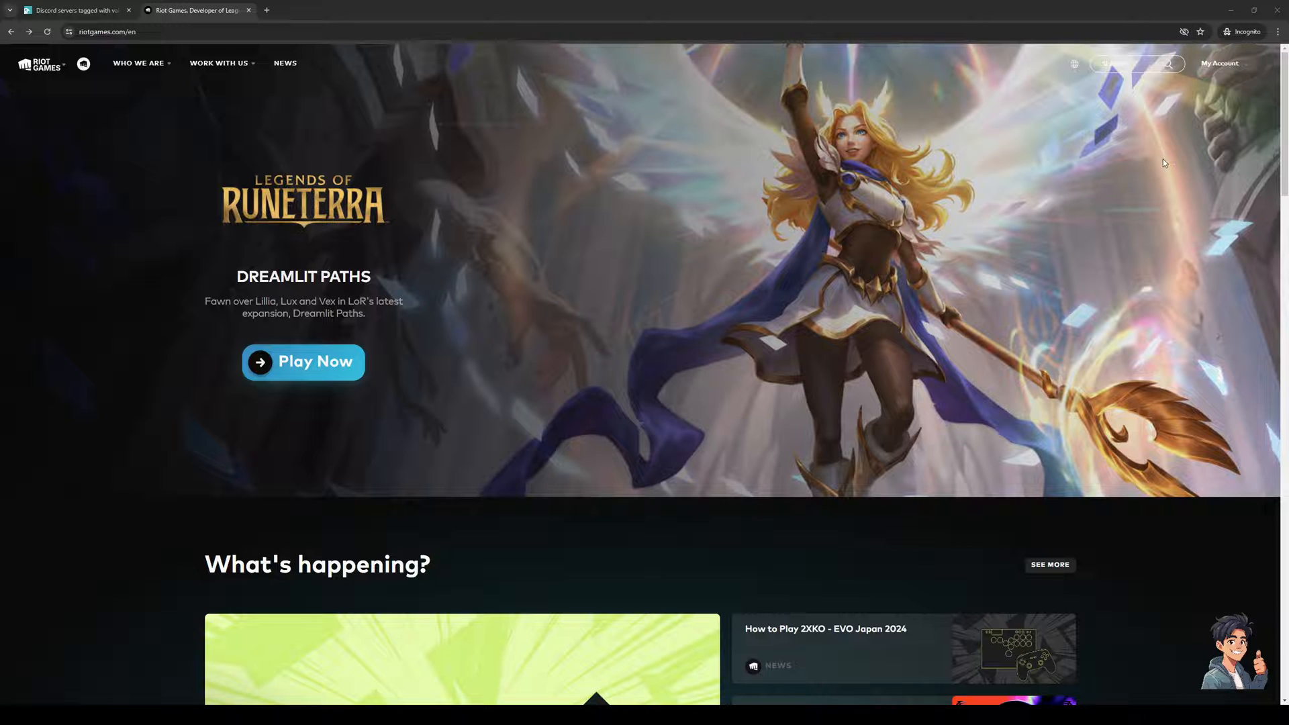
Browse the homepage, then expand the My Account dropdown with Settings and Logout options
scroll(down, 3)
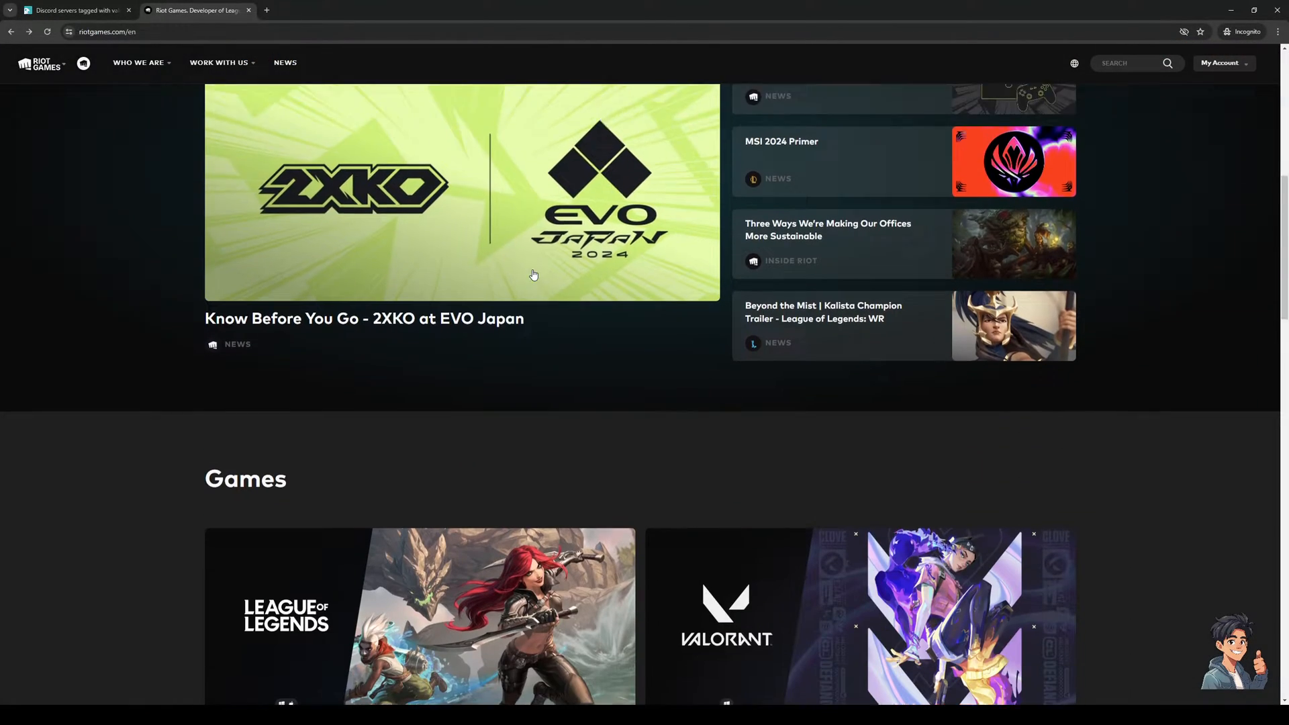
scroll(down, 3)
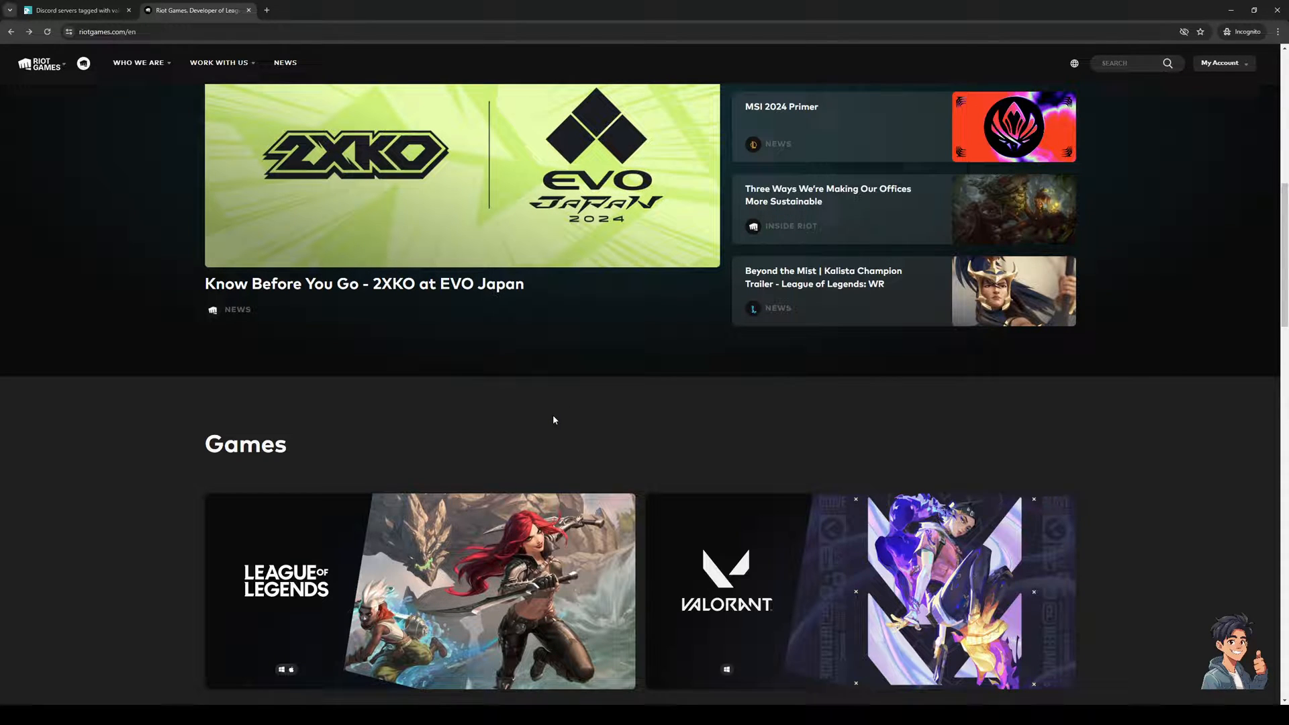
scroll(up, 3)
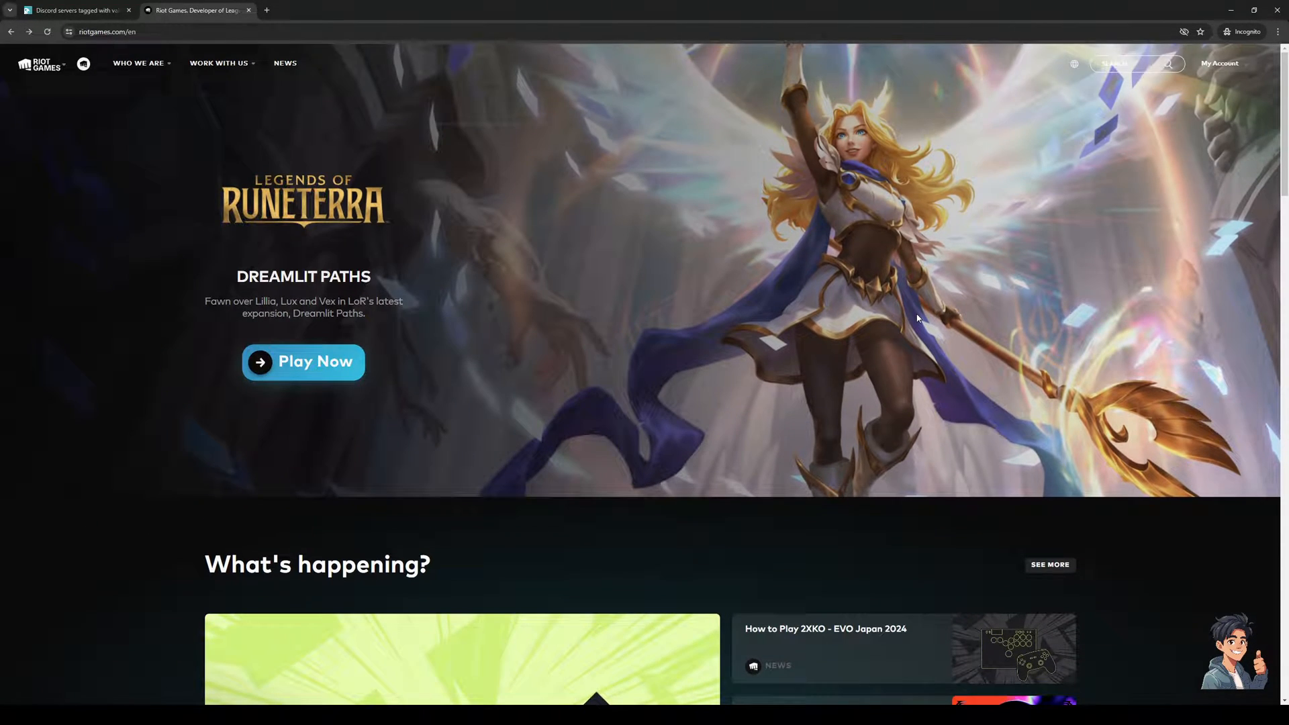
click(1220, 63)
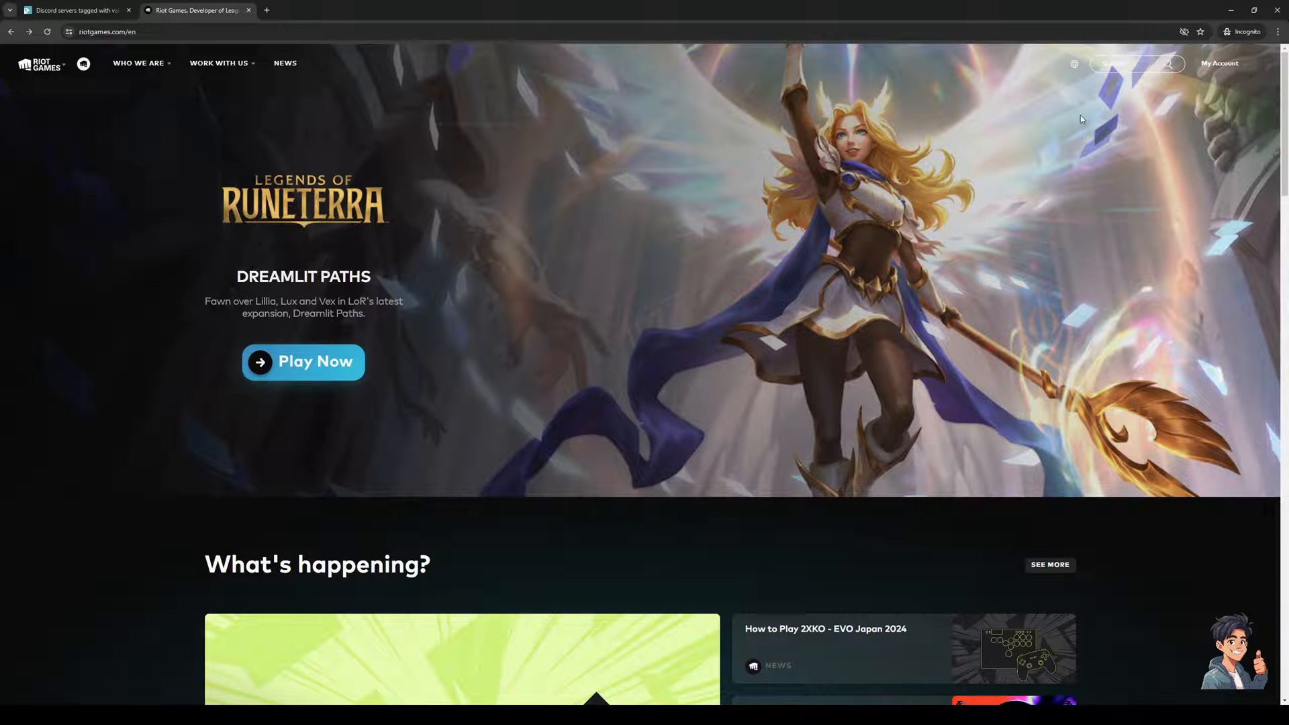
click(1220, 63)
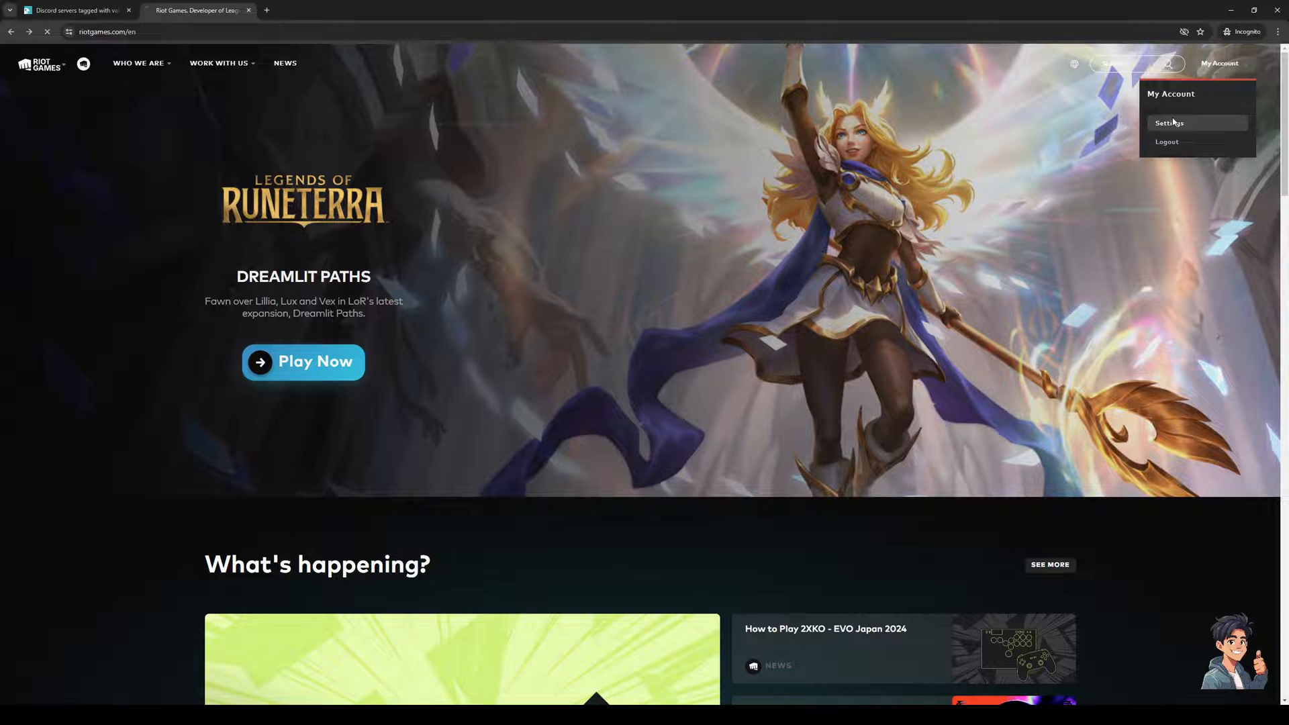
Go to account Settings and reach the Account Management page with Riot ID and Personal Information
click(1168, 122)
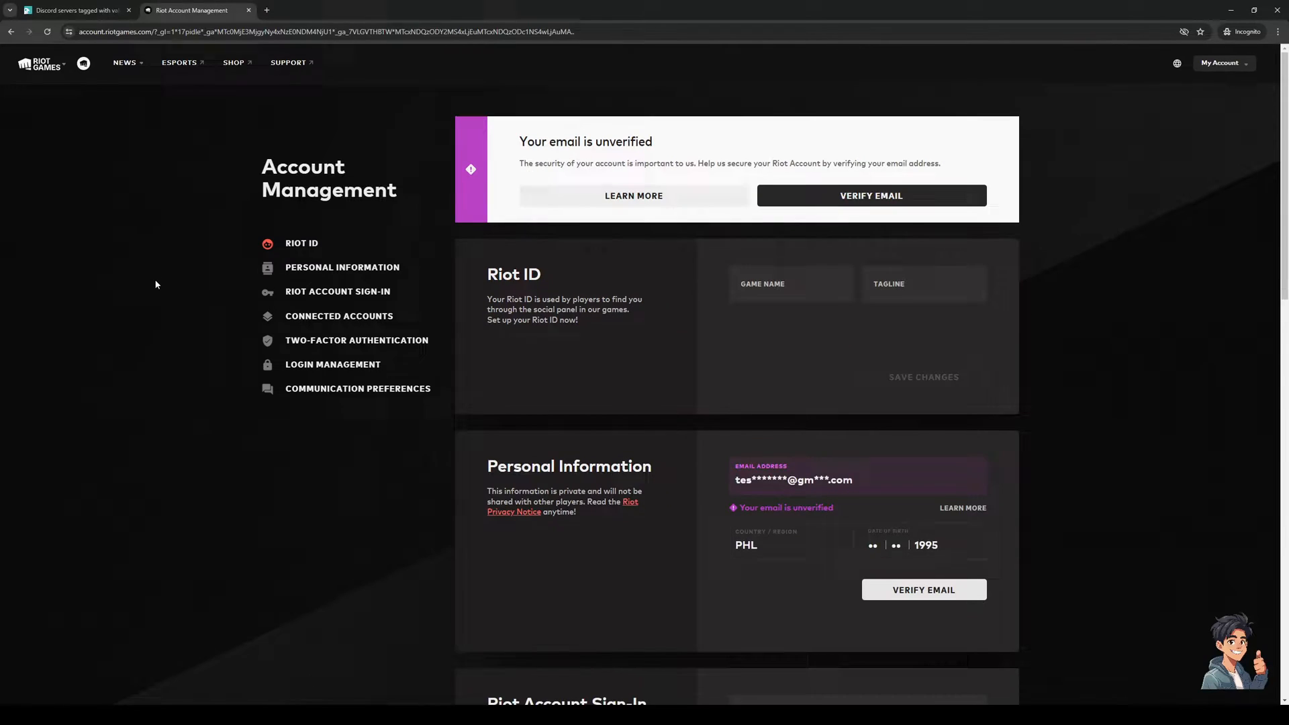
scroll(down, 3)
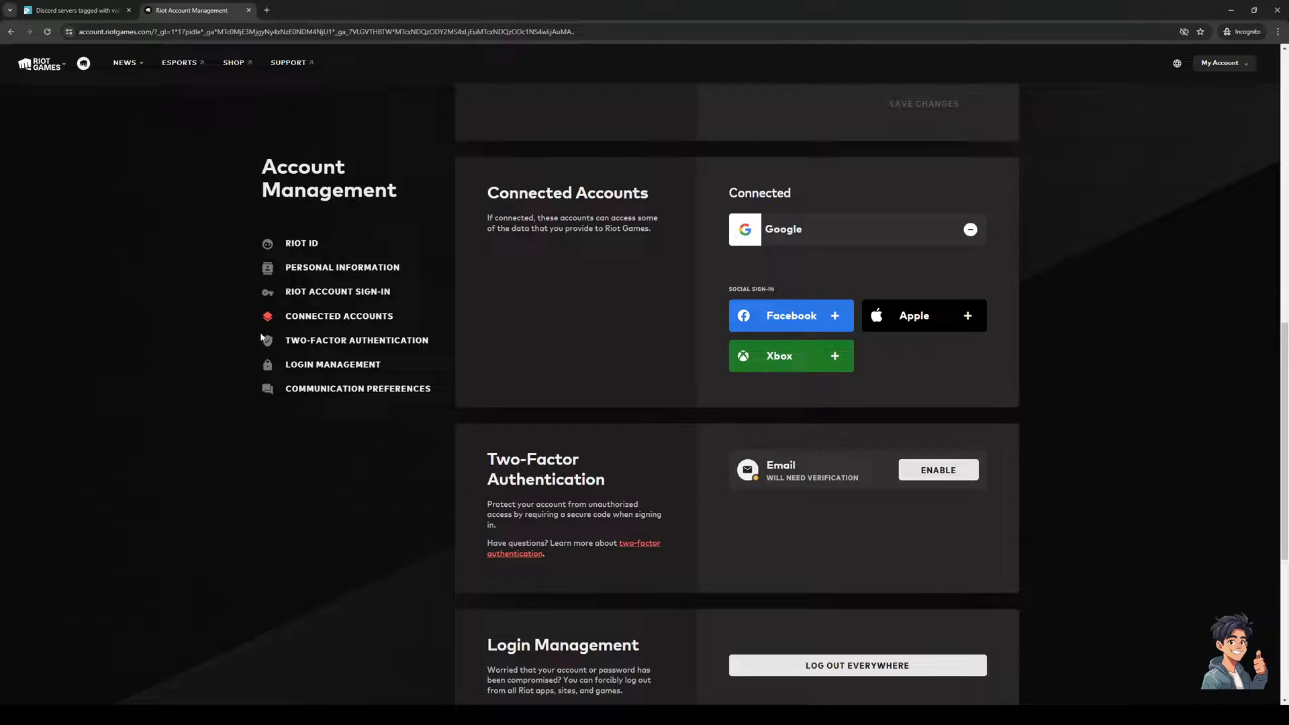
mouse_move(286, 622)
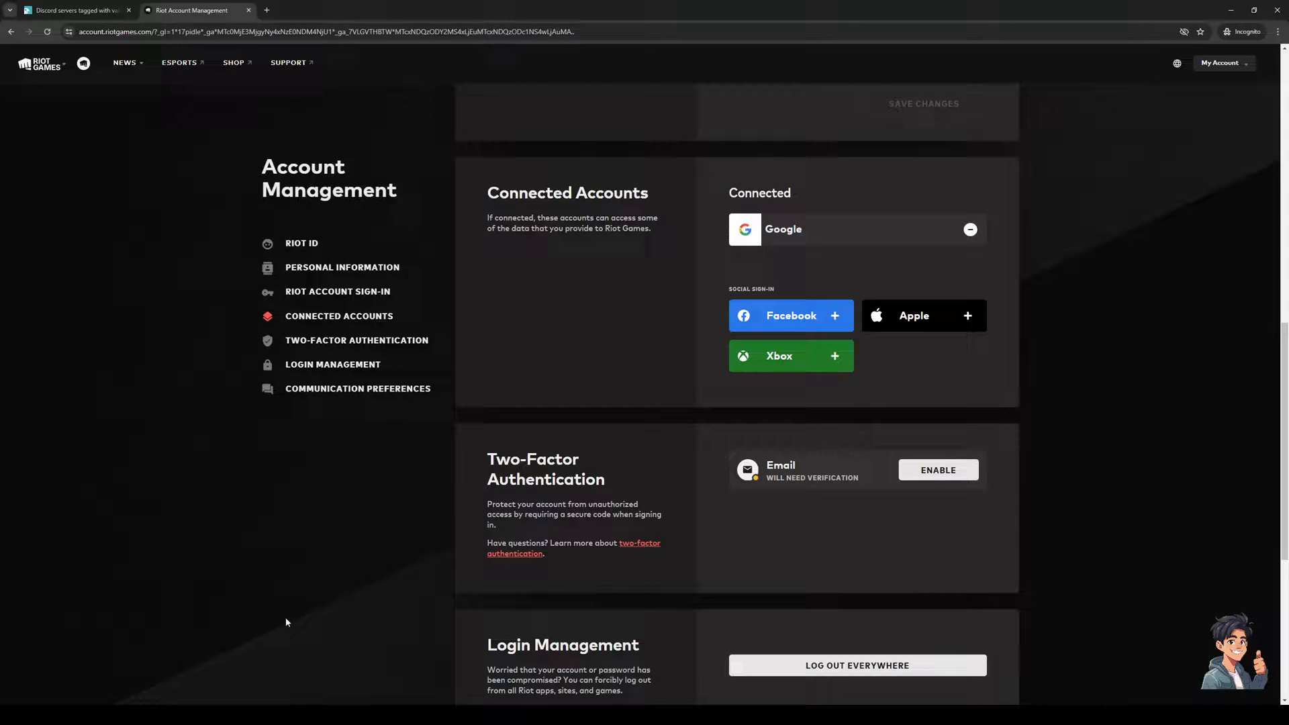
mouse_move(313, 513)
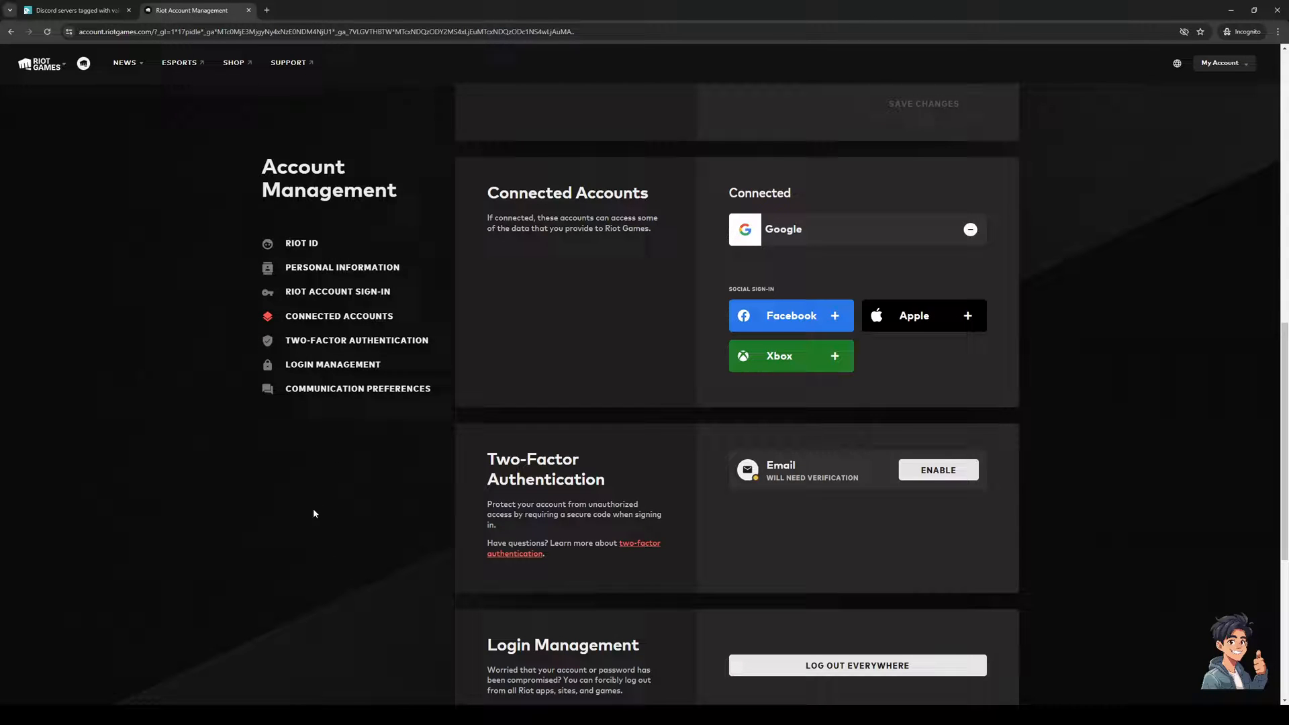
mouse_move(152, 425)
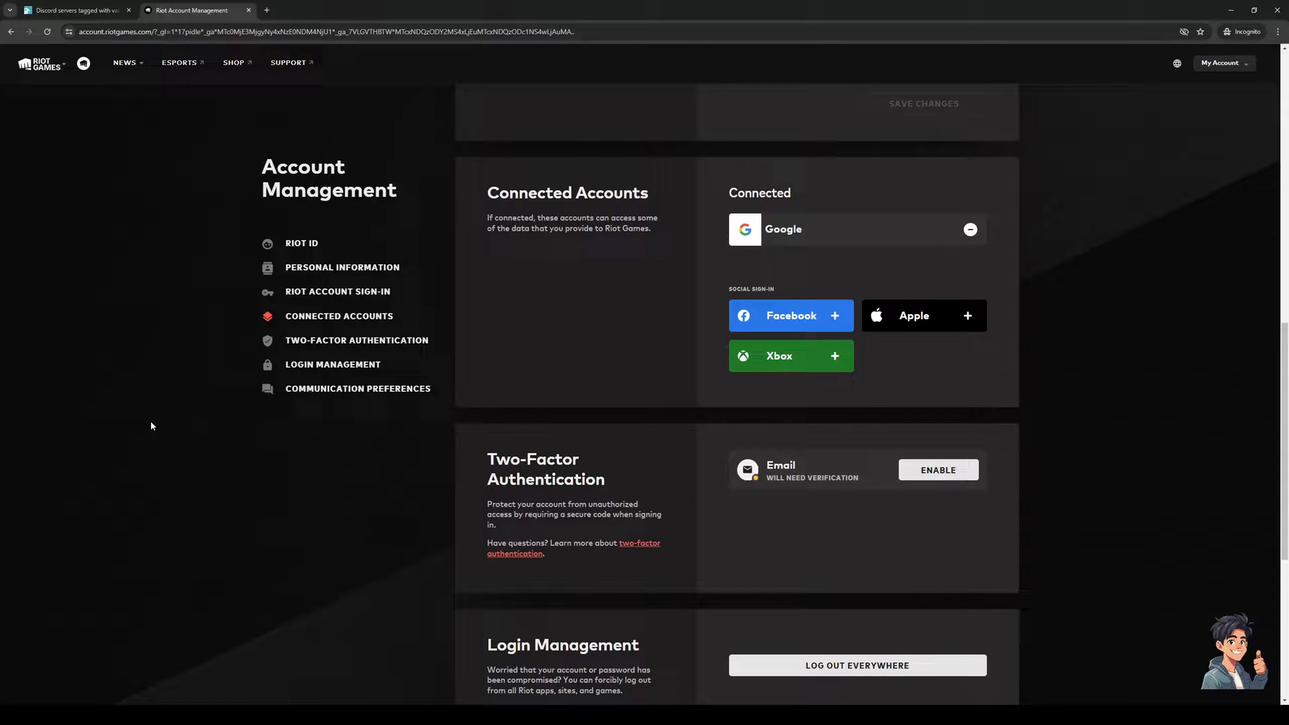
click(343, 267)
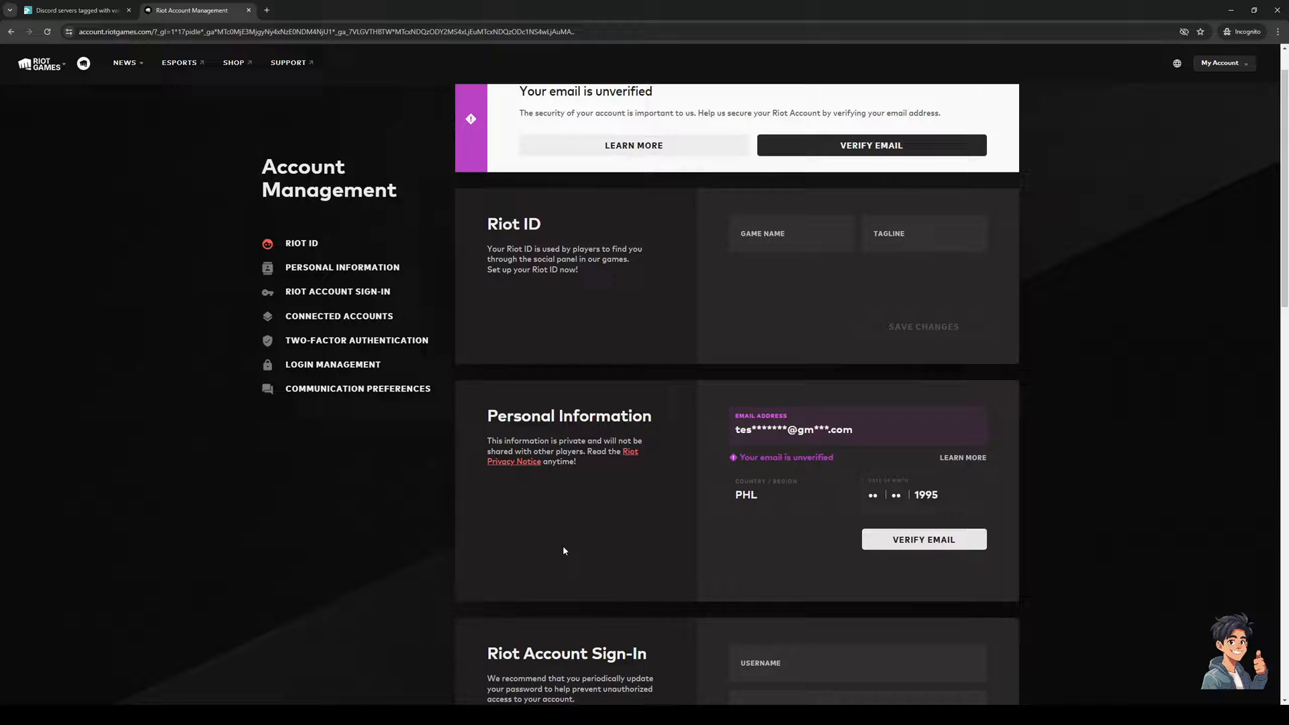
mouse_move(757, 506)
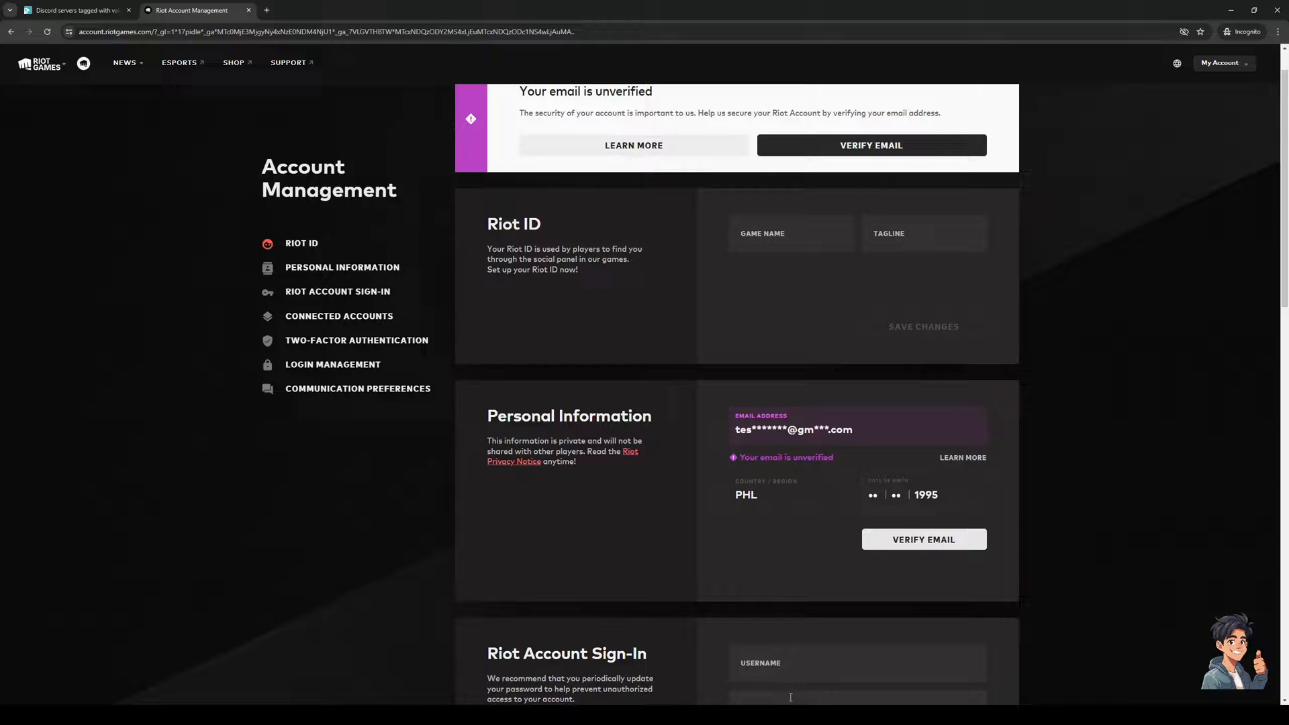
mouse_move(959, 467)
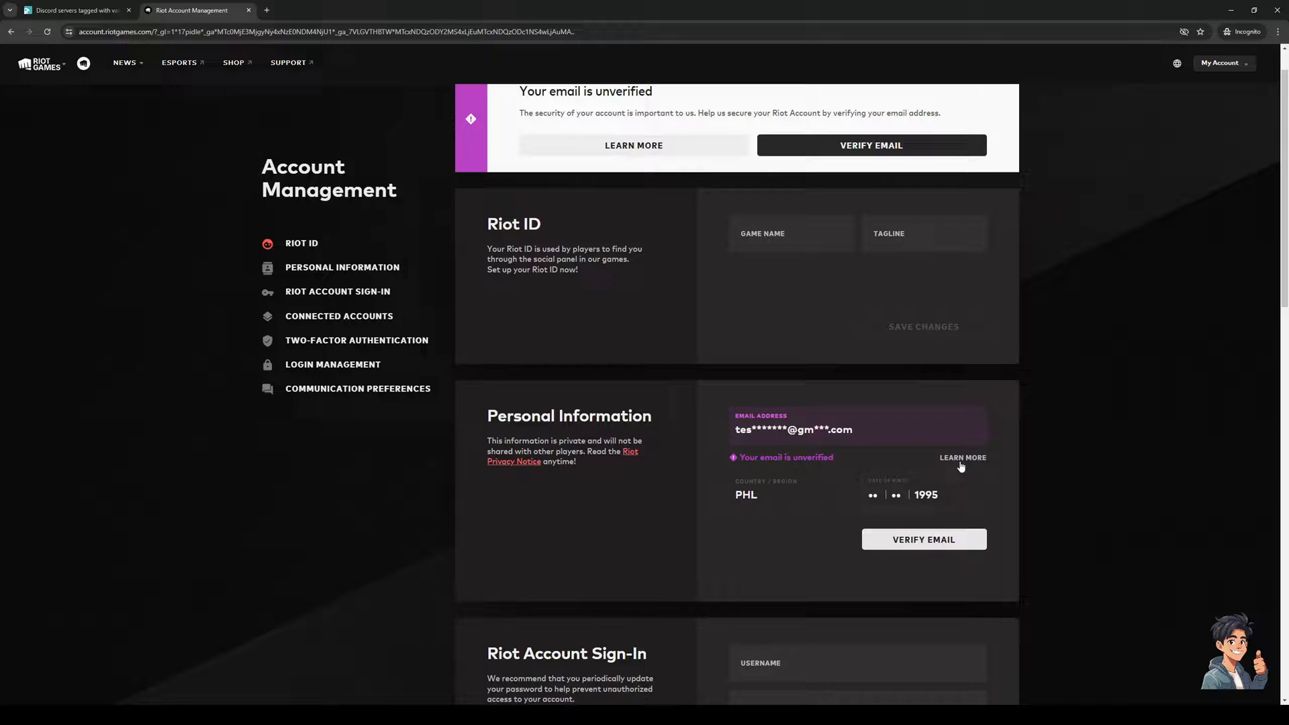
mouse_move(806, 538)
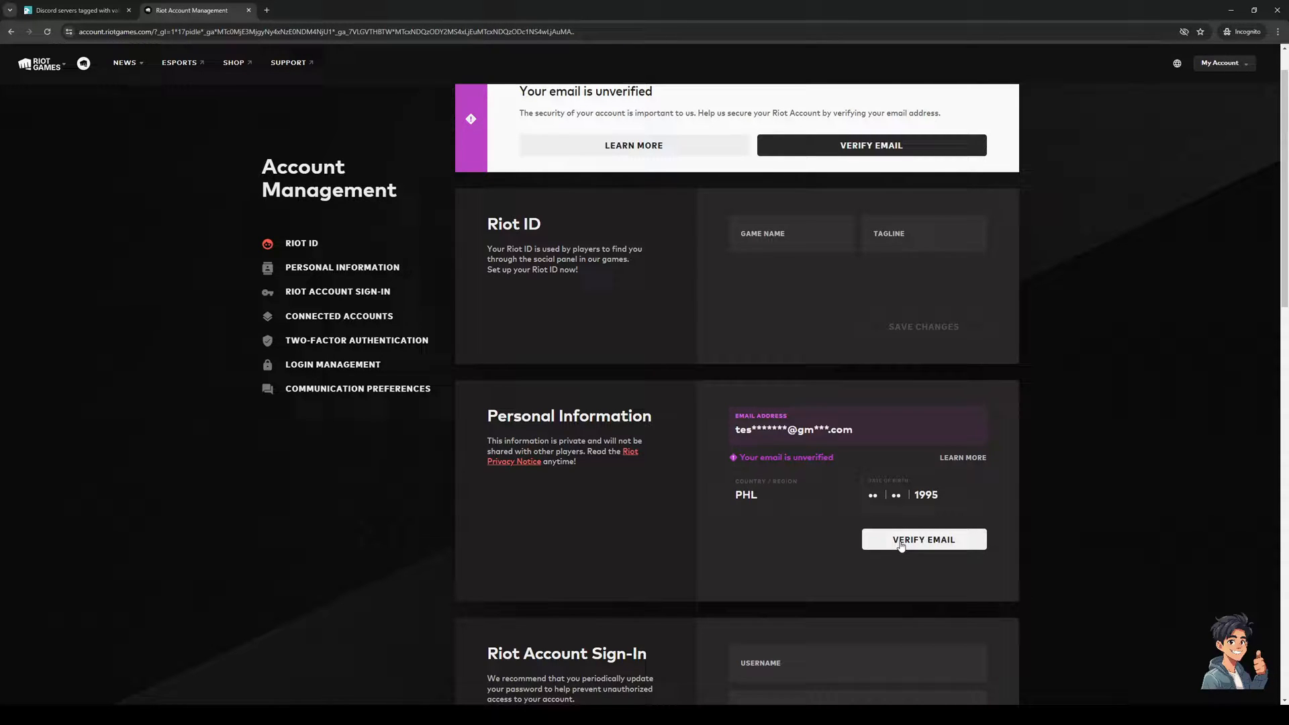
mouse_move(796, 537)
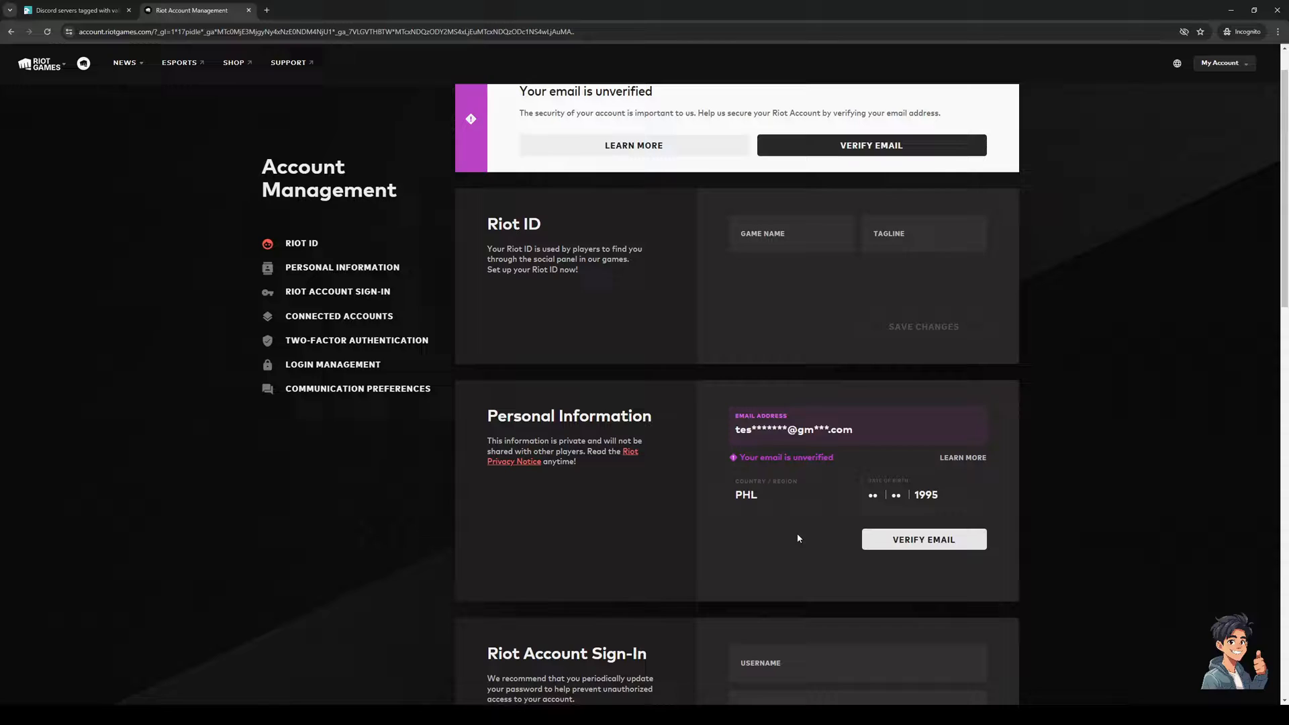
mouse_move(779, 529)
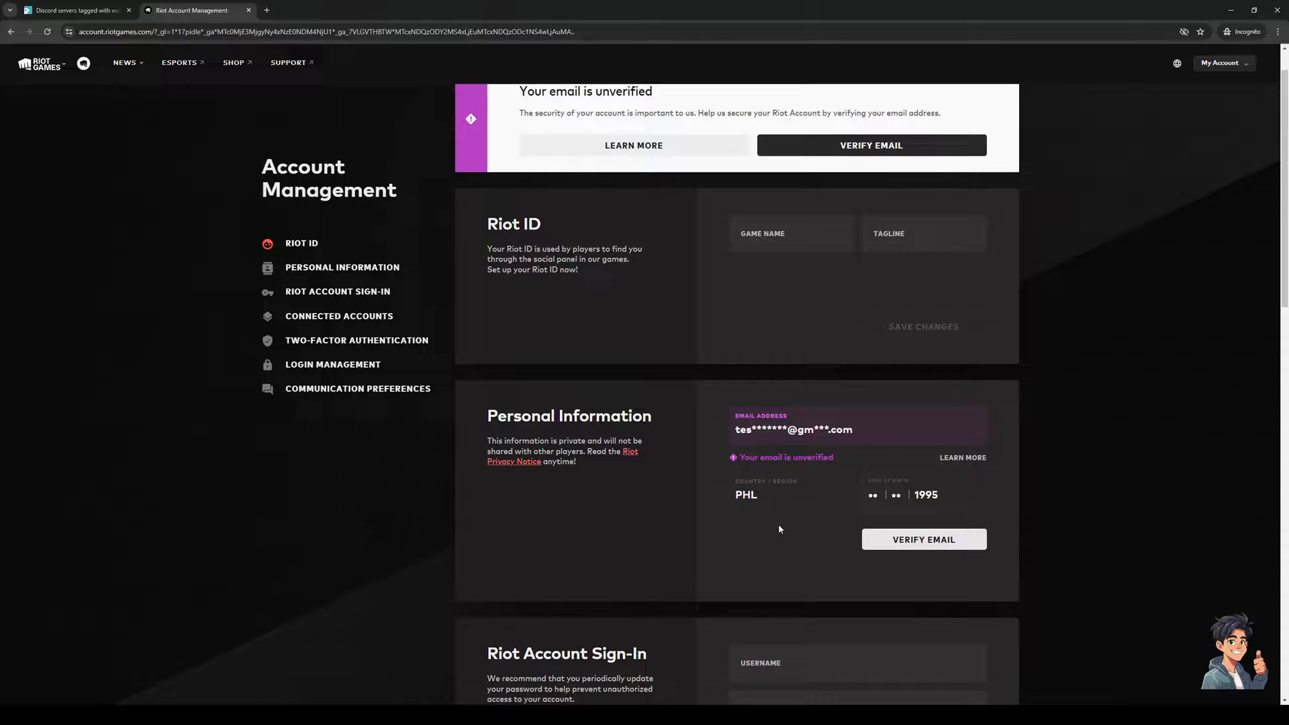
mouse_move(768, 558)
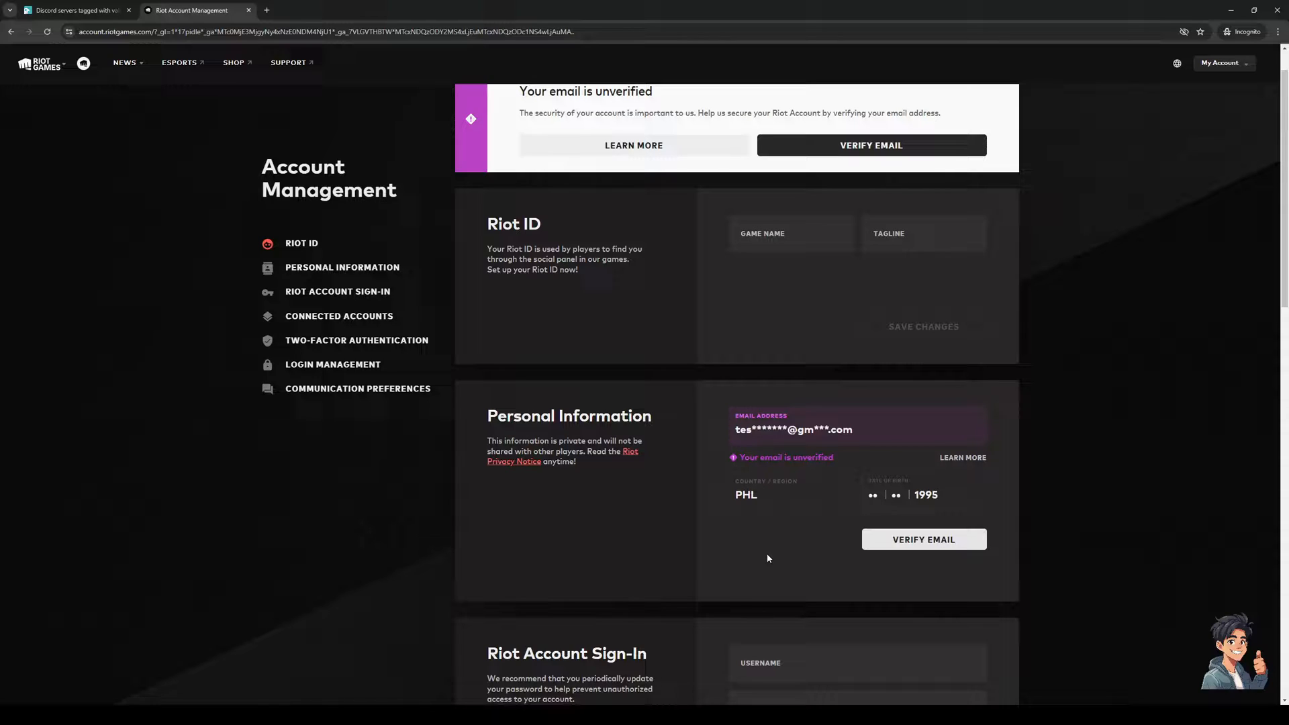
mouse_move(614, 518)
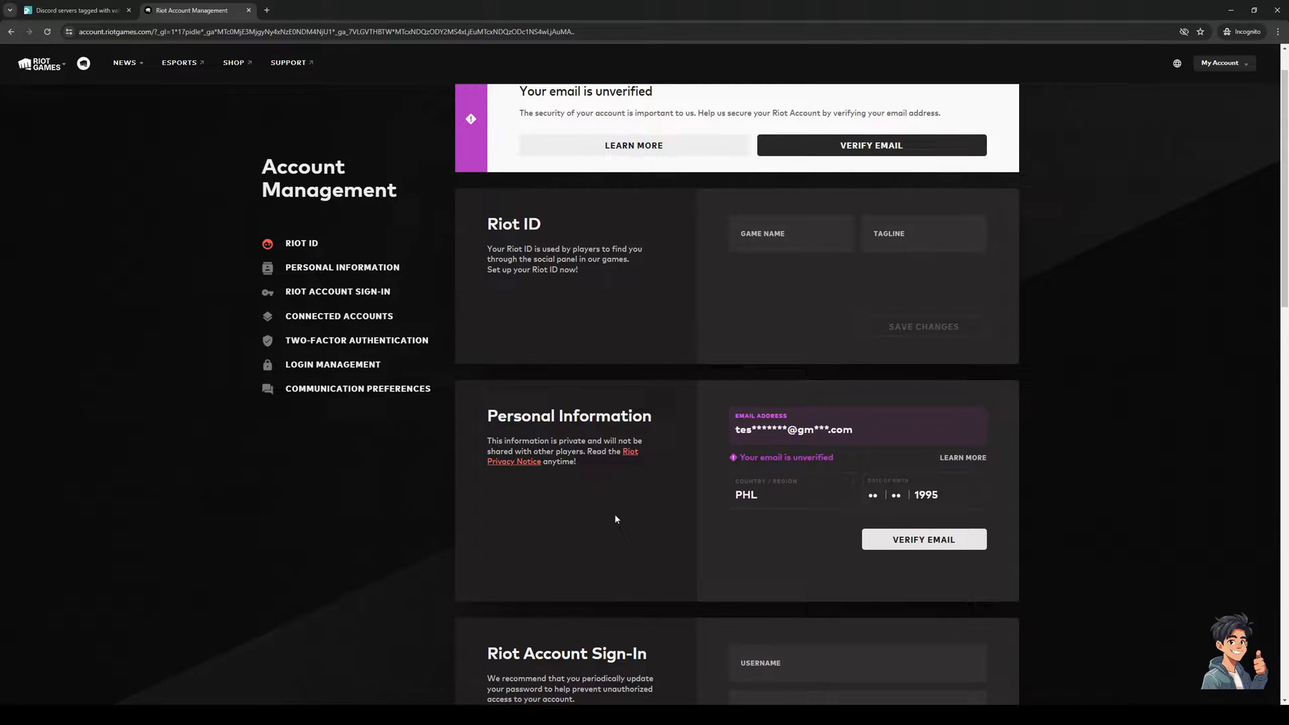
Use VERIFY EMAIL so the 'Email sent to' confirmation appears under Personal Information
scroll(down, 3)
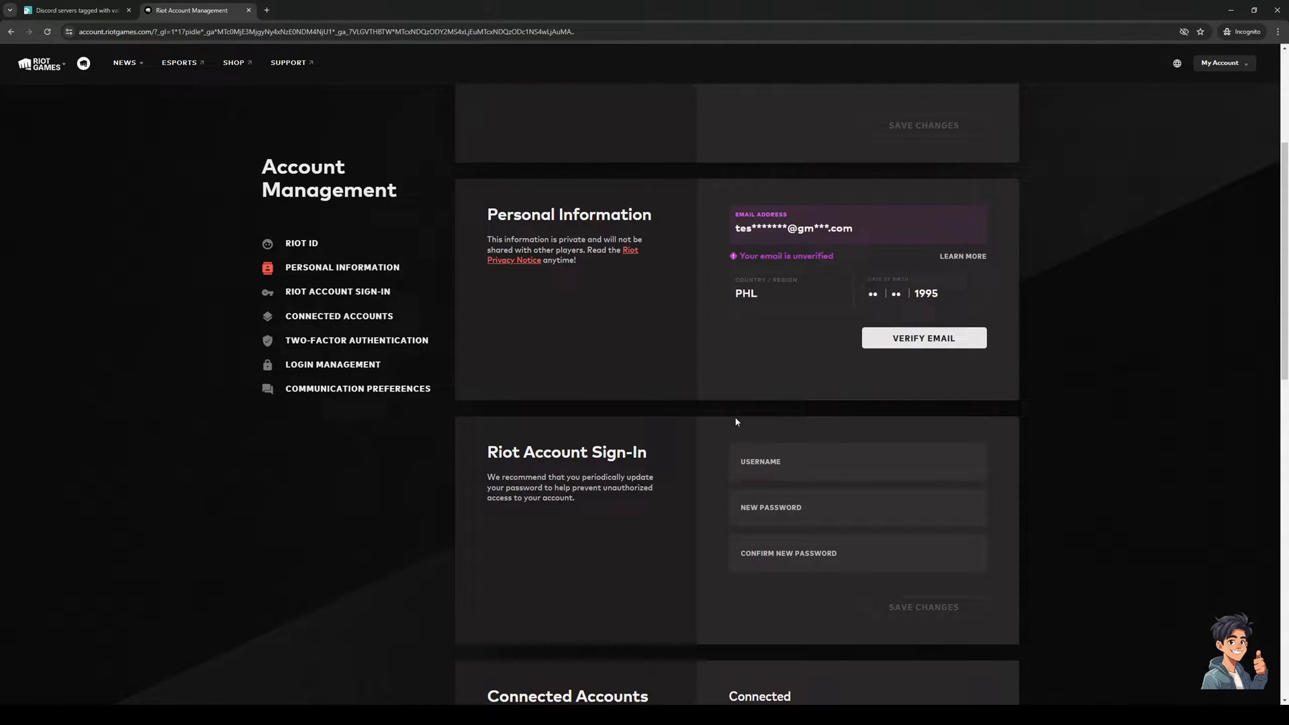
click(924, 338)
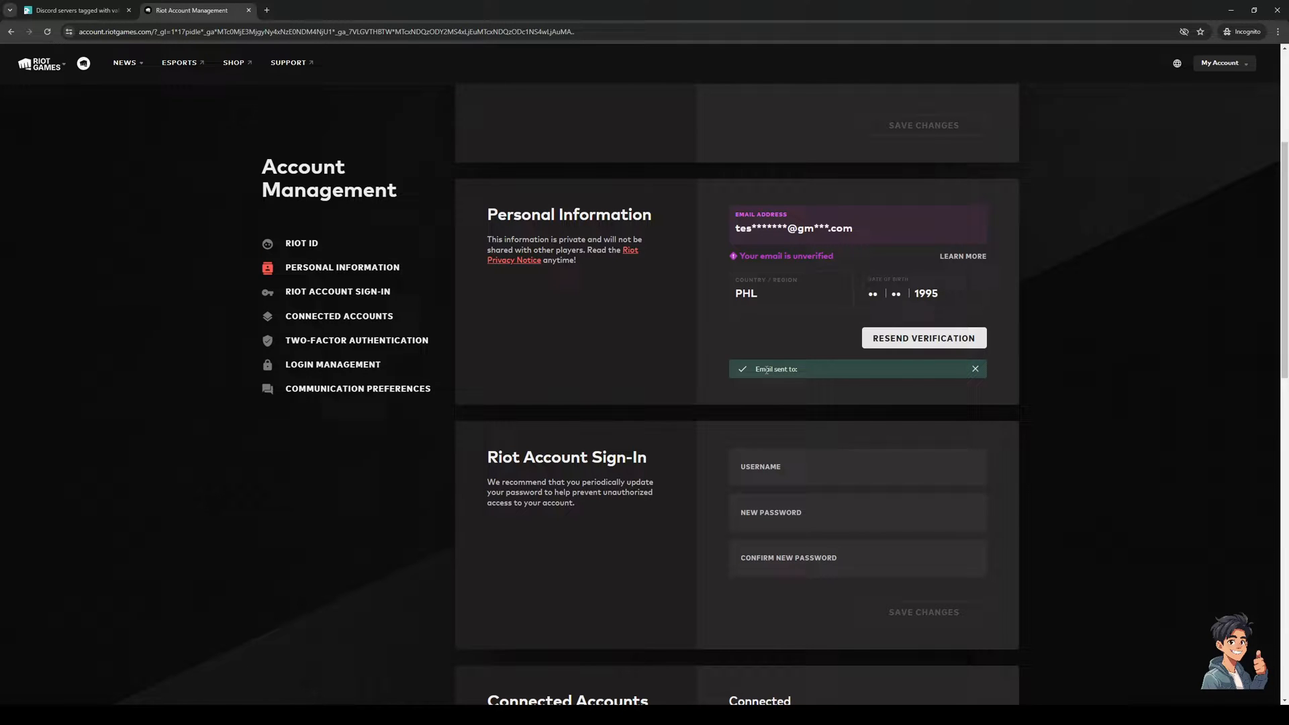
mouse_move(750, 438)
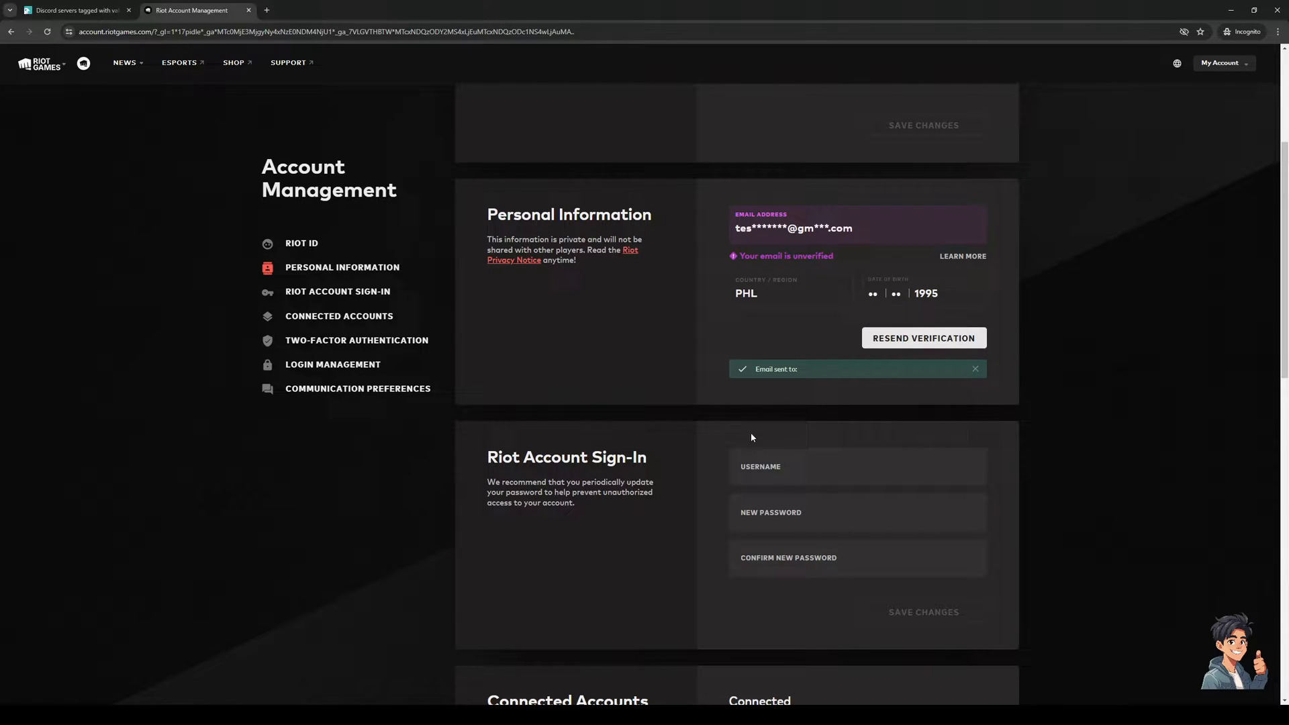
scroll(up, 3)
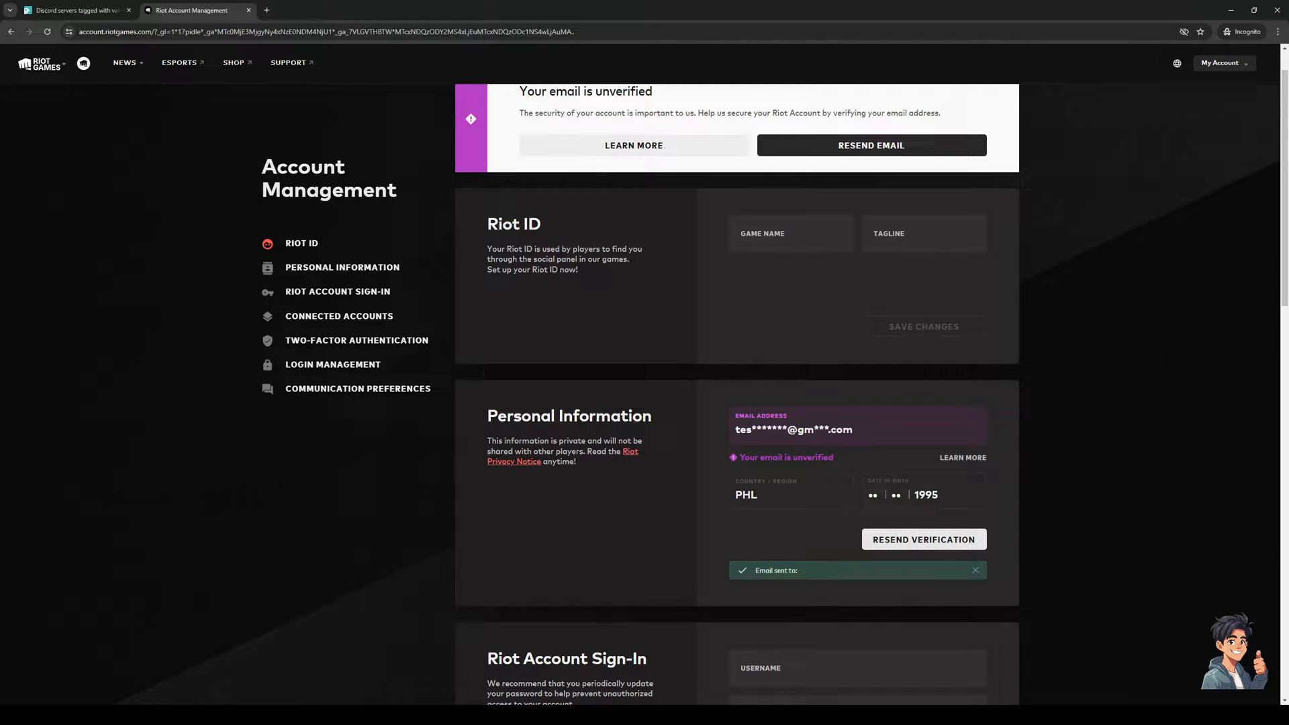
mouse_move(777, 490)
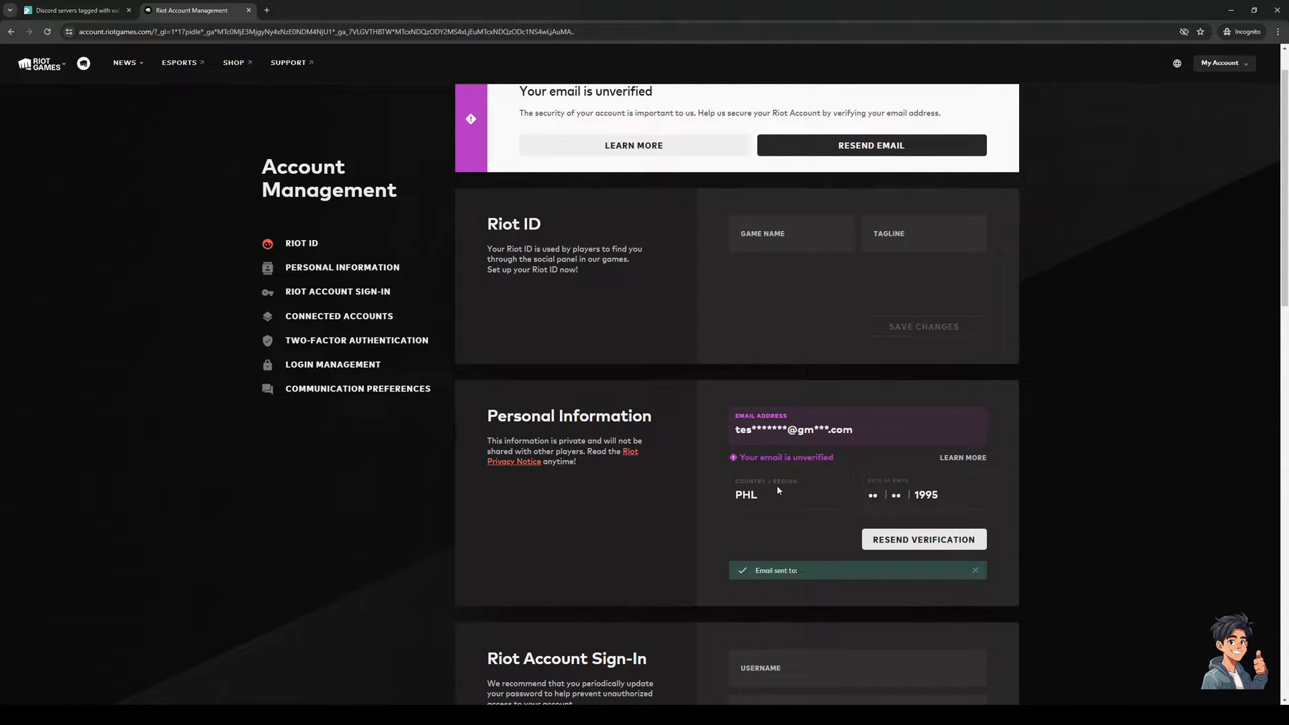
scroll(down, 3)
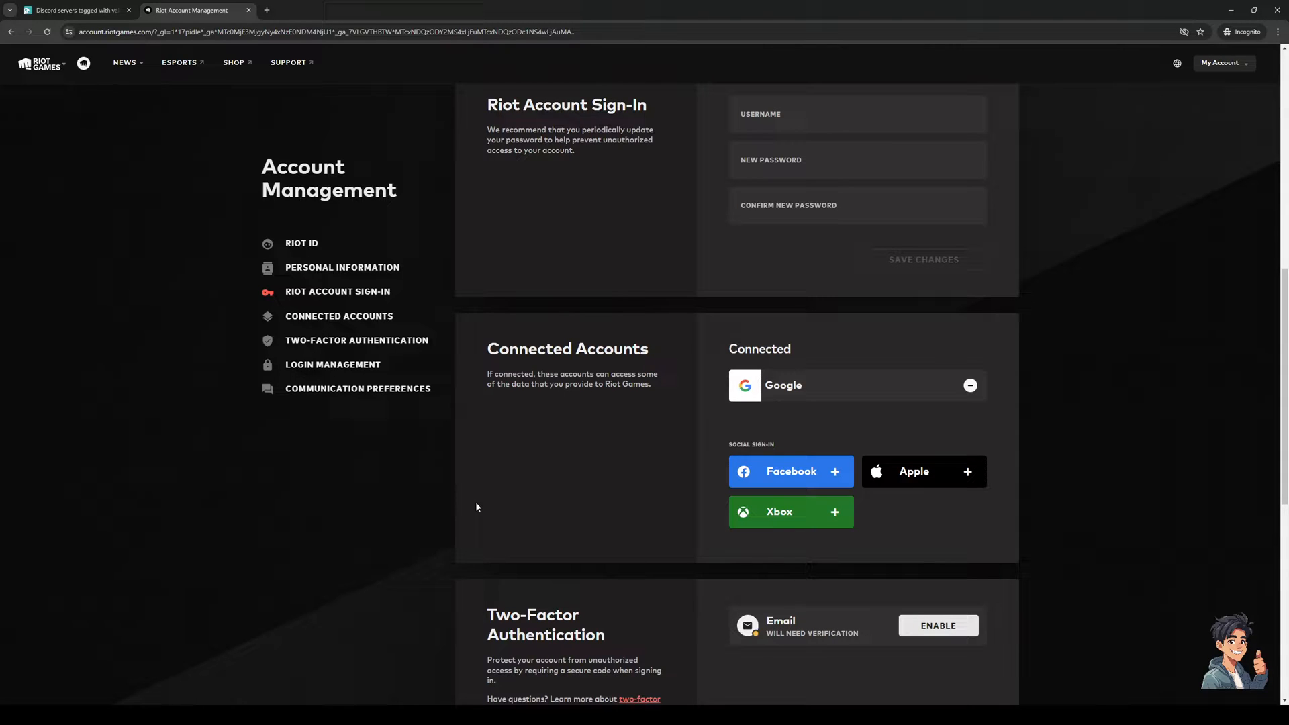
scroll(down, 3)
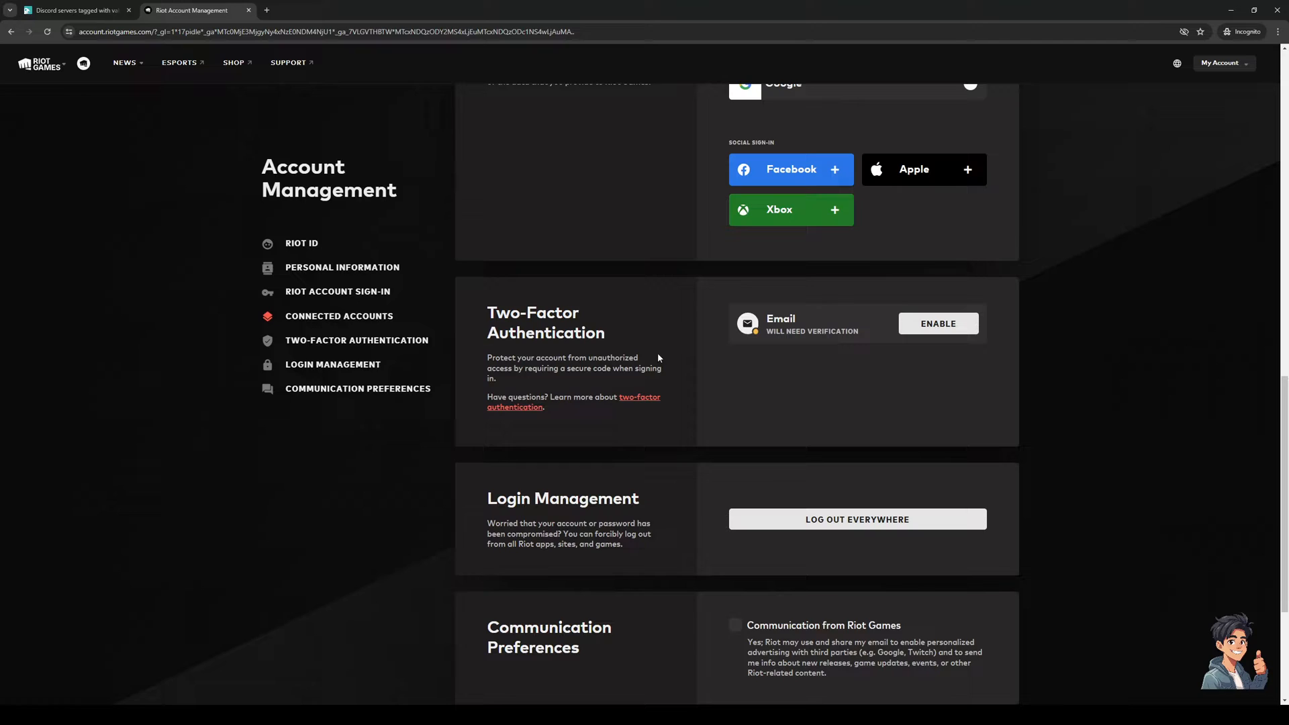
mouse_move(510, 419)
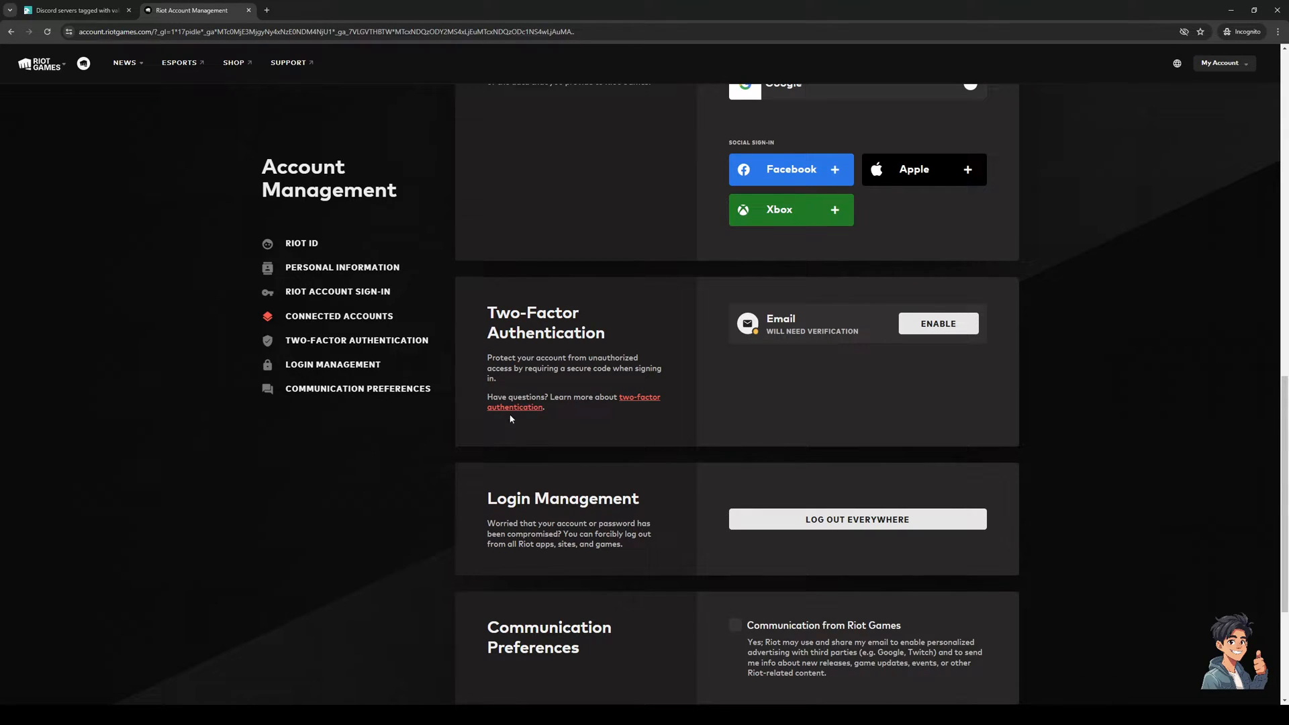
mouse_move(679, 419)
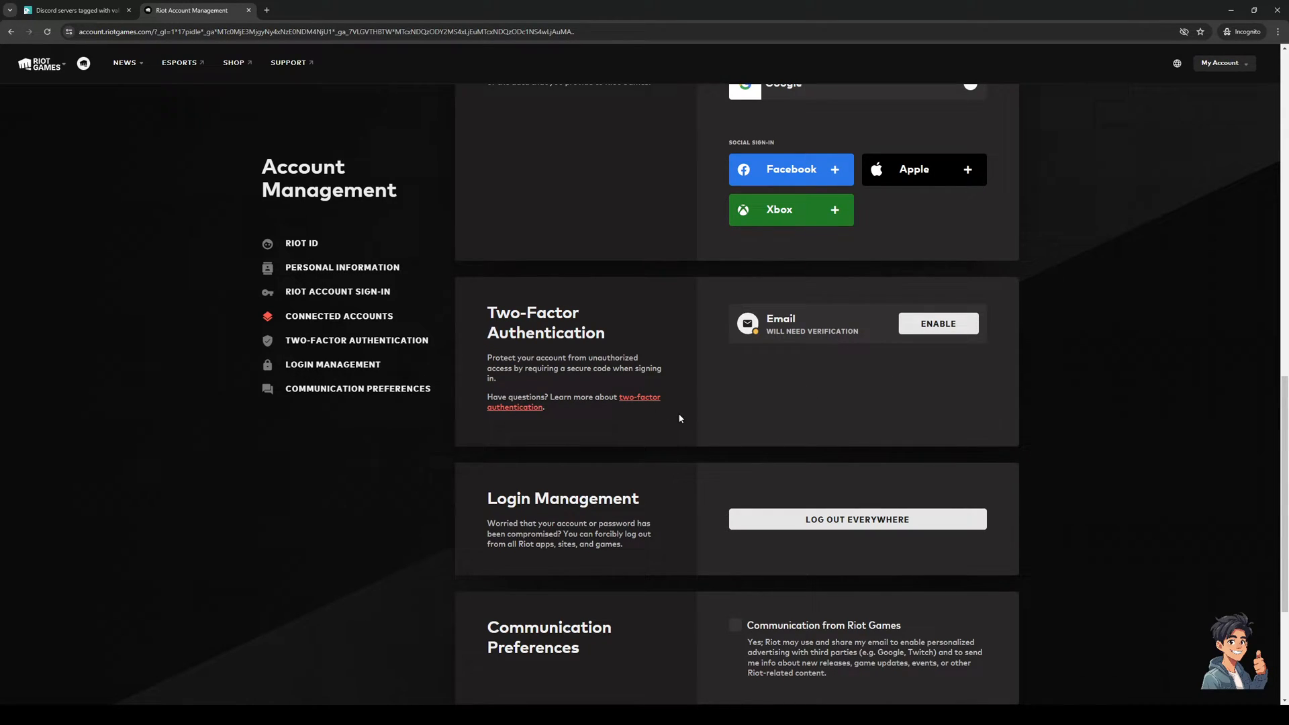
mouse_move(763, 412)
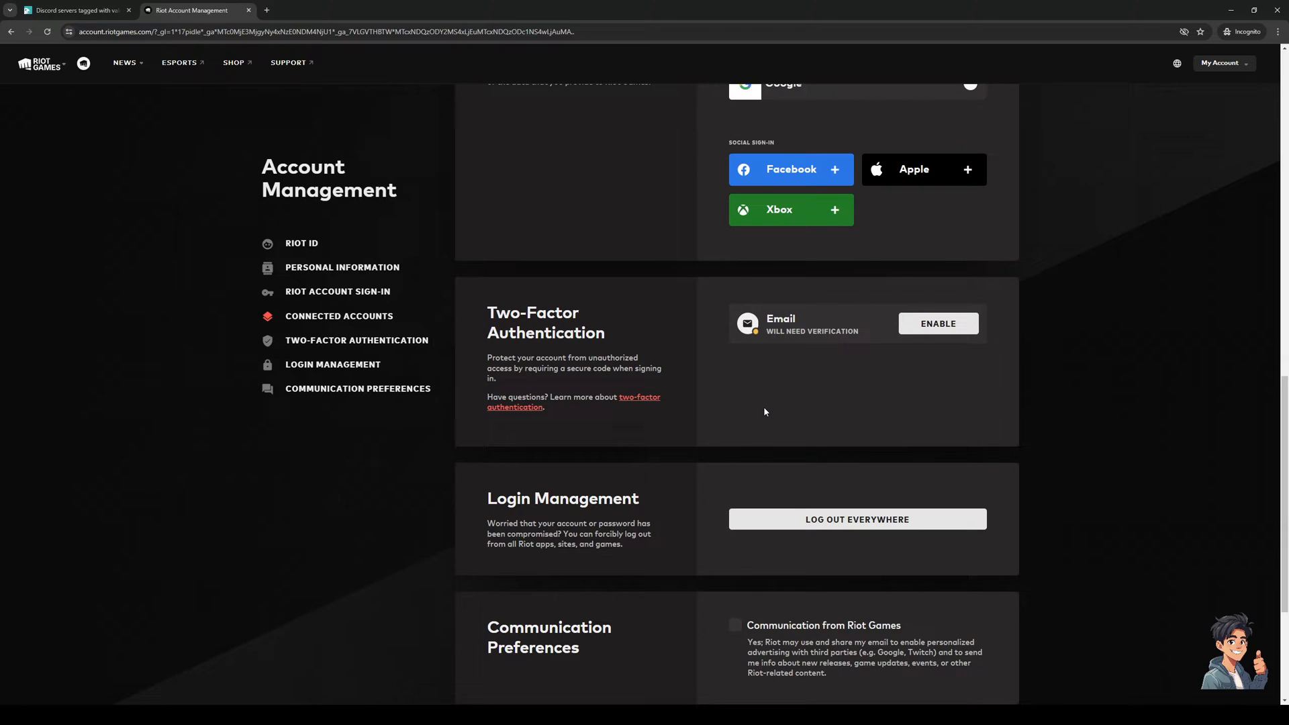
mouse_move(641, 446)
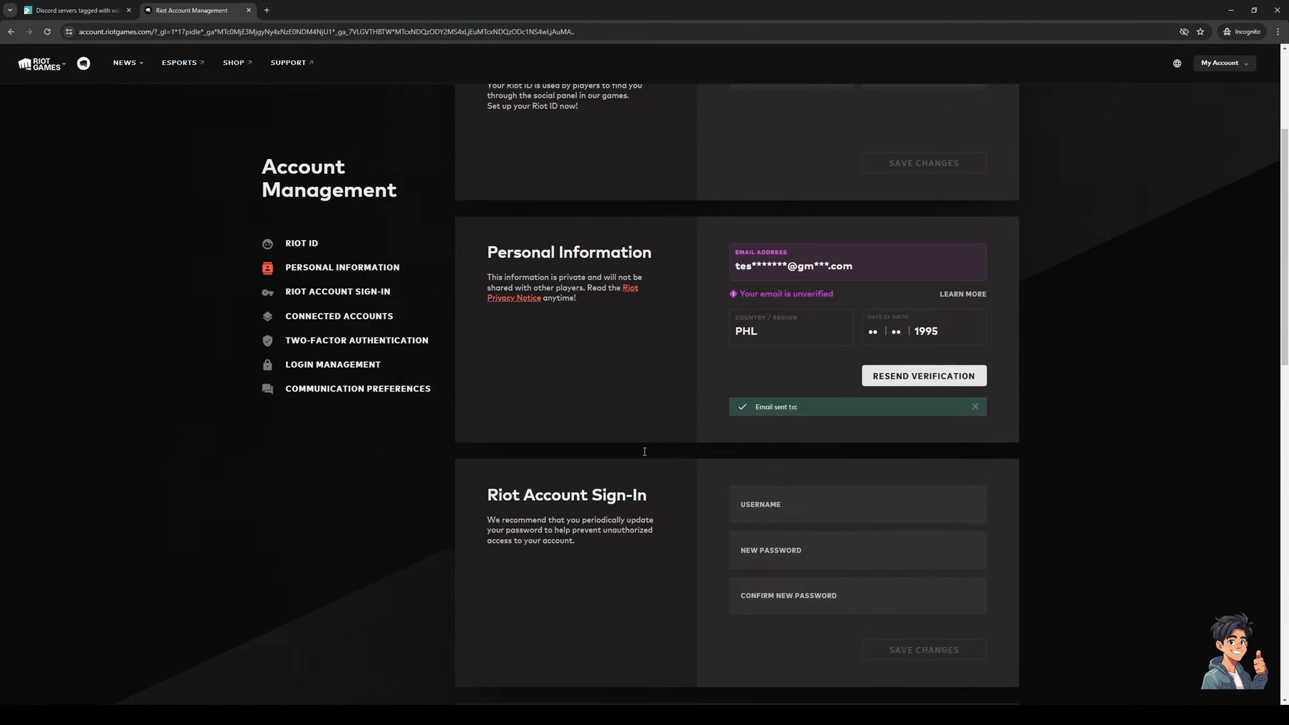
scroll(down, 3)
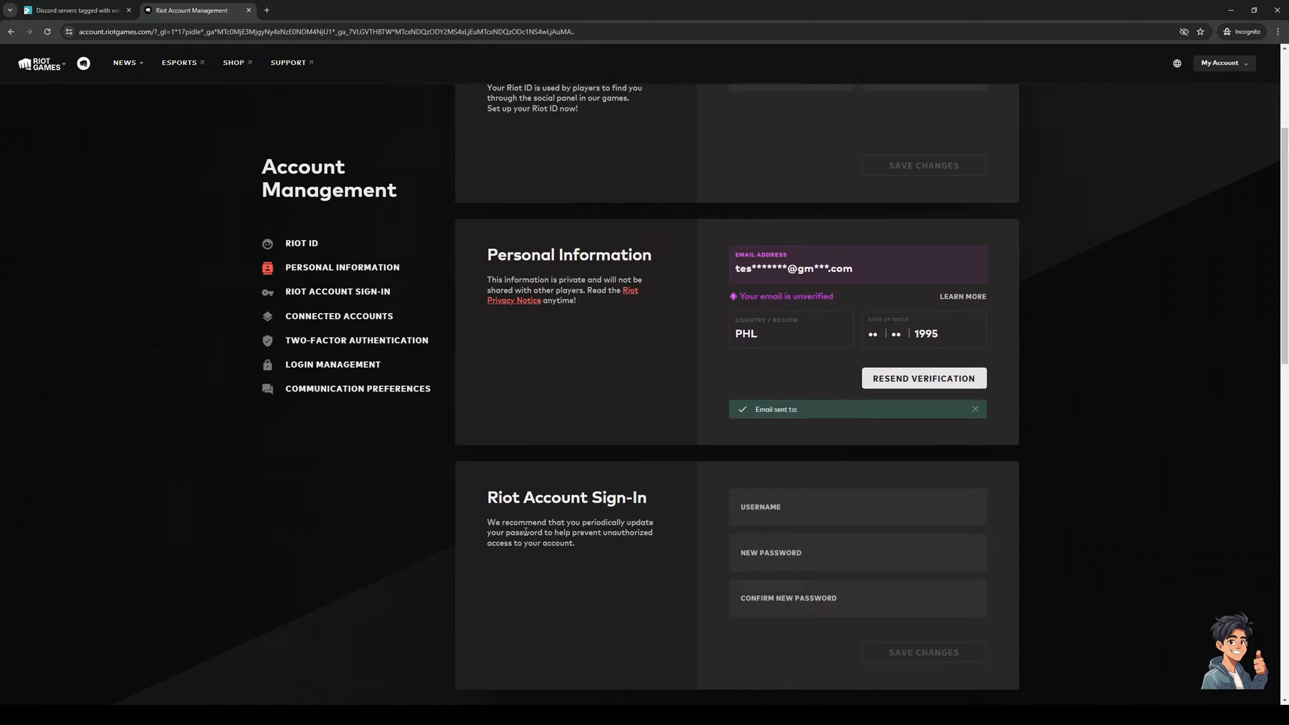
scroll(down, 3)
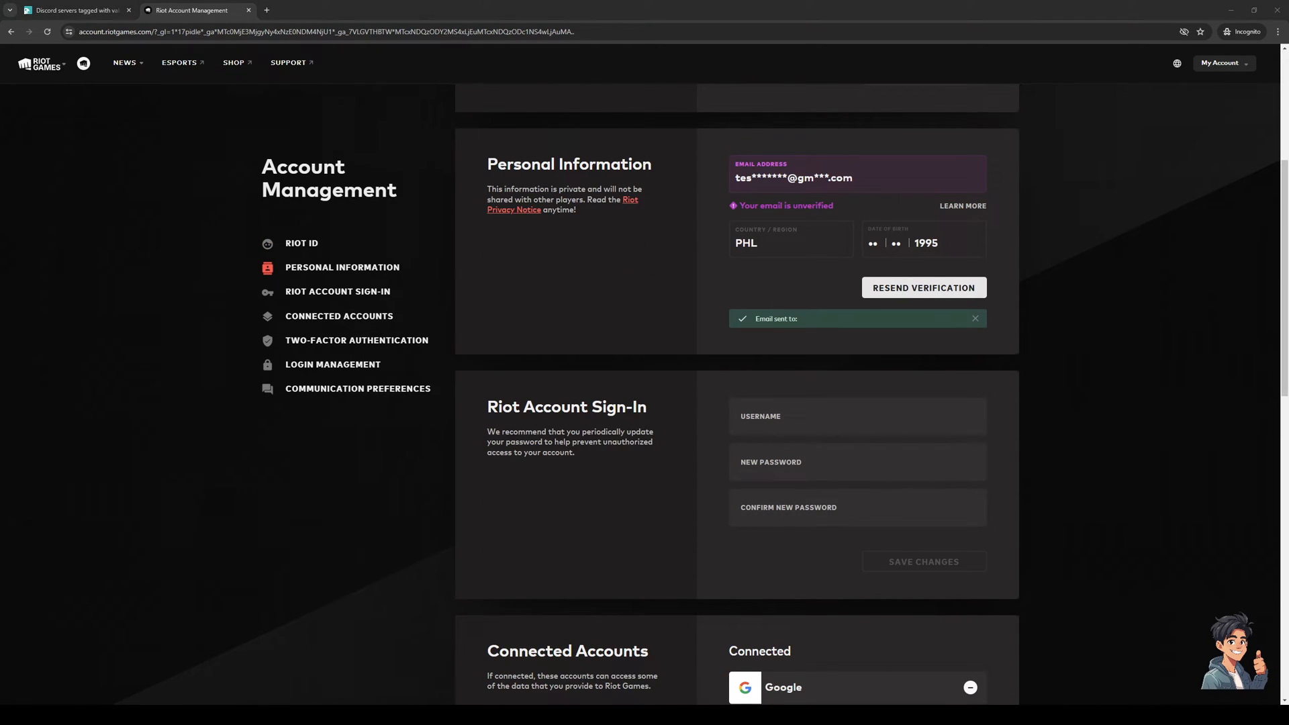
mouse_move(354, 468)
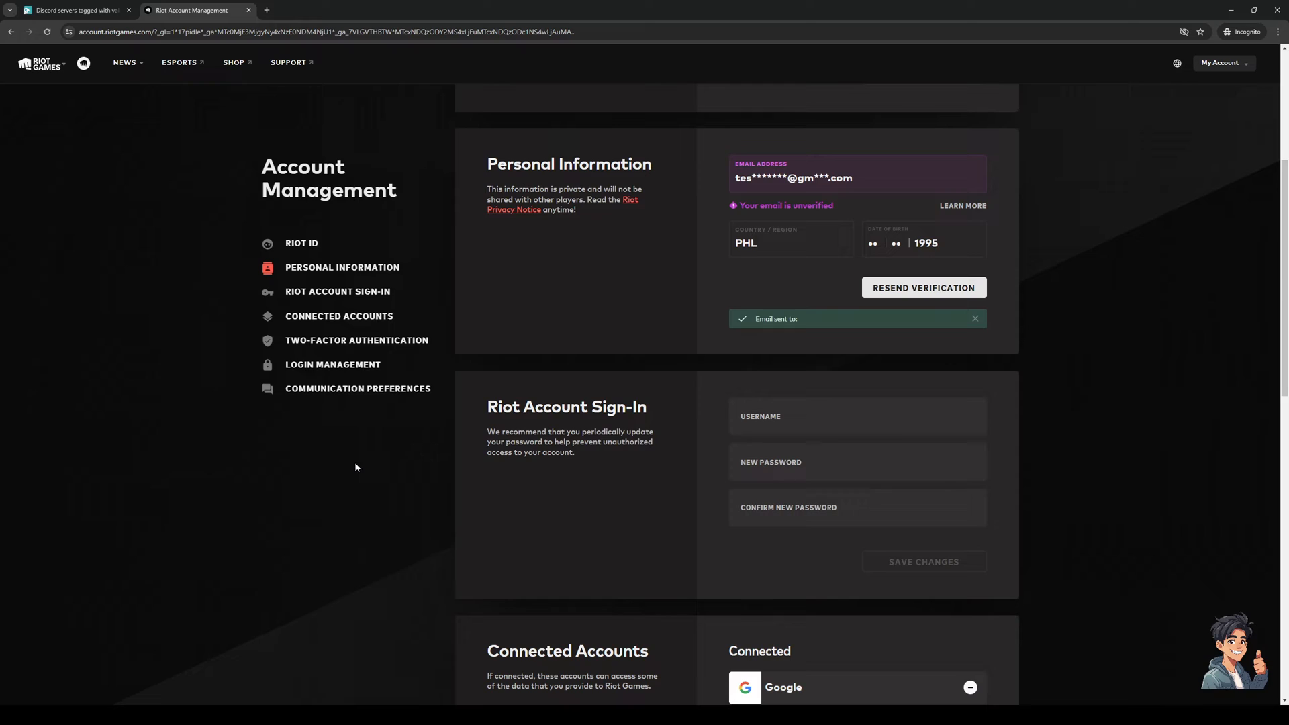